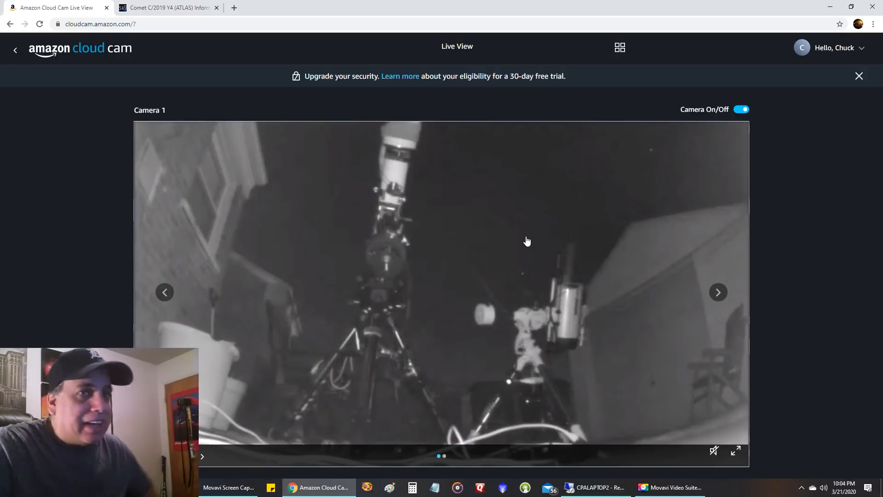
mouse_move(519, 249)
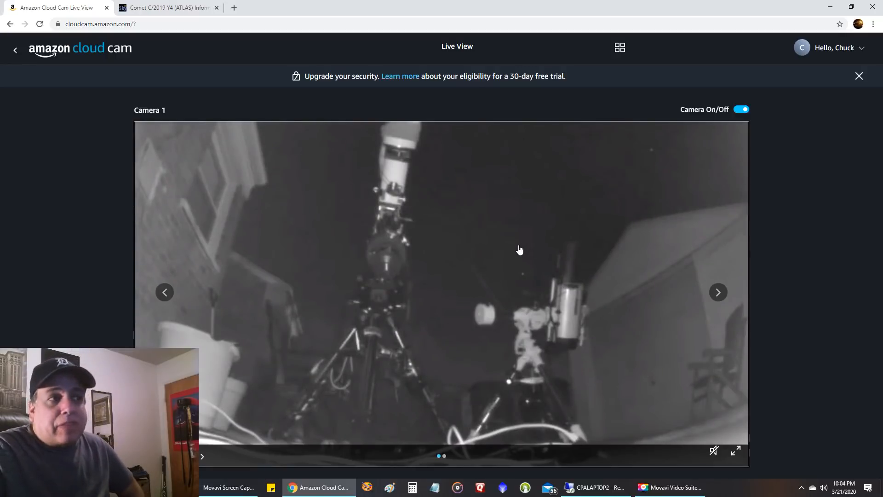
mouse_move(392, 278)
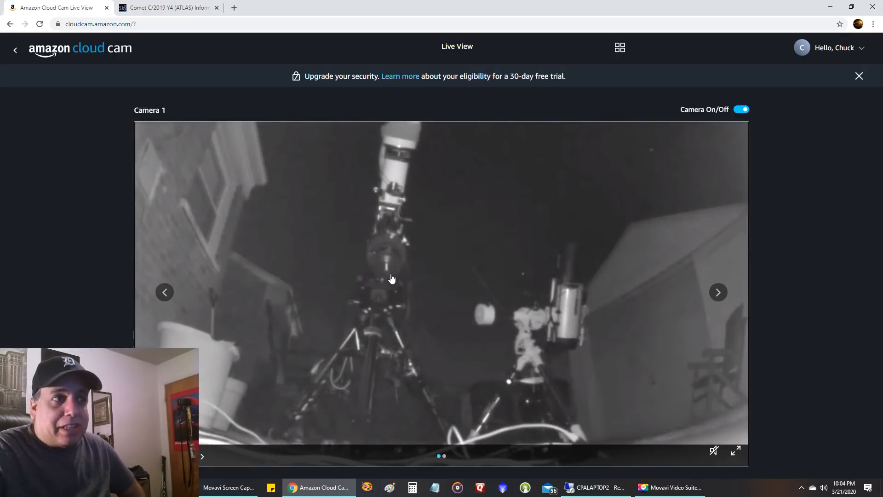
mouse_move(389, 299)
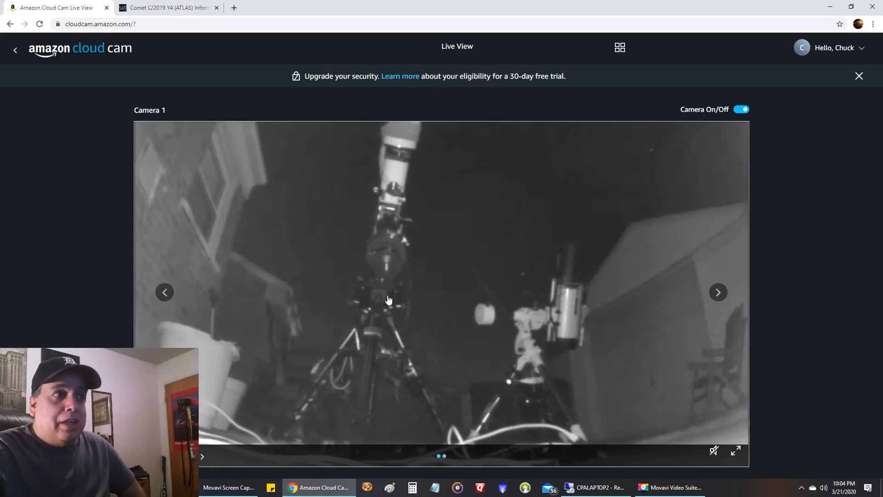
mouse_move(393, 275)
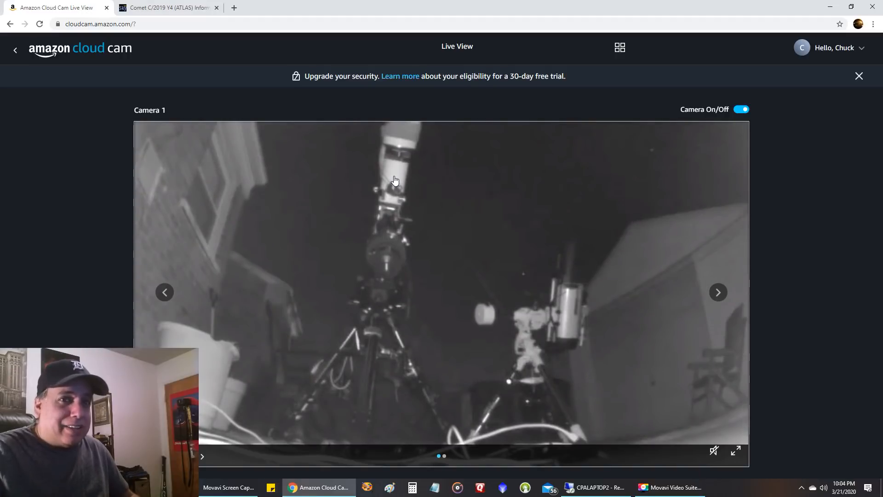
mouse_move(514, 128)
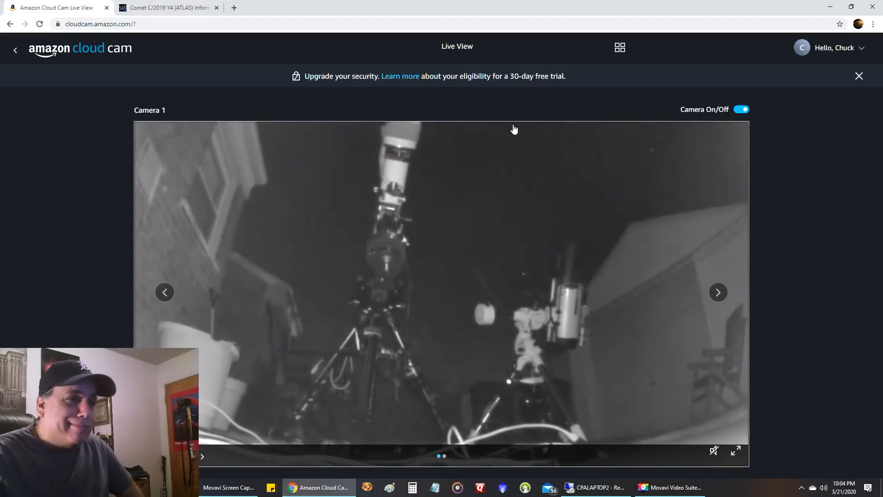
mouse_move(522, 153)
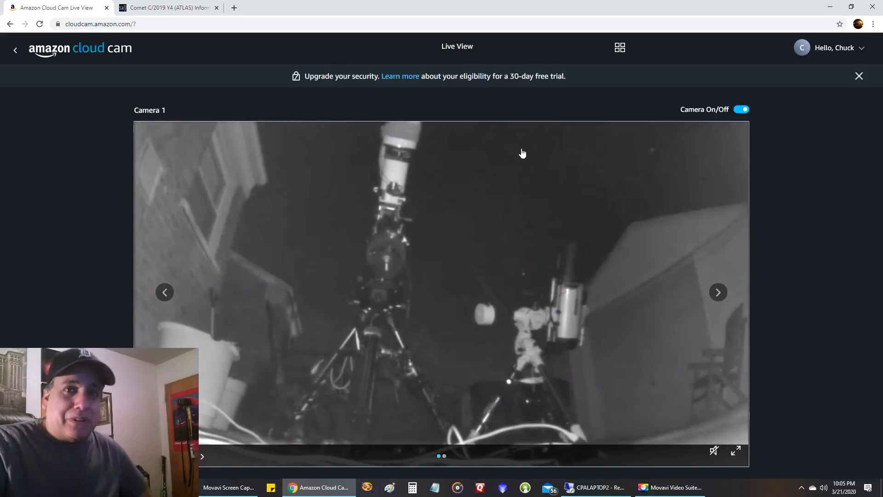
mouse_move(388, 197)
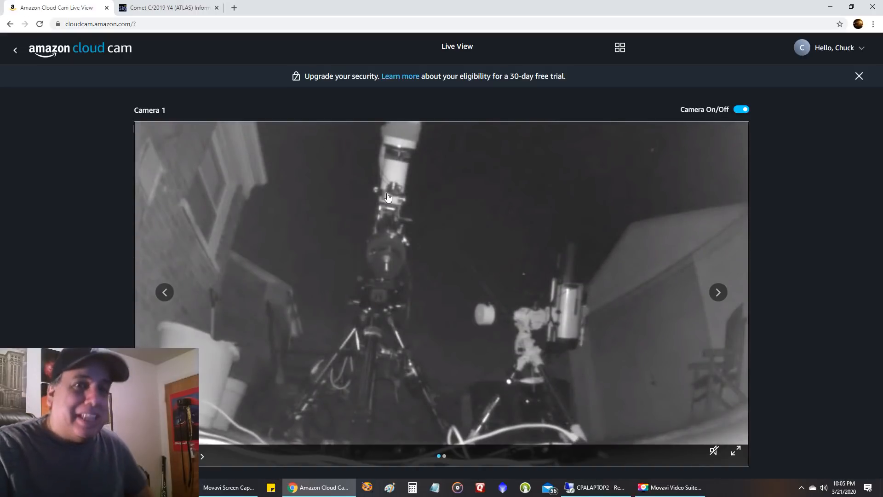
mouse_move(674, 324)
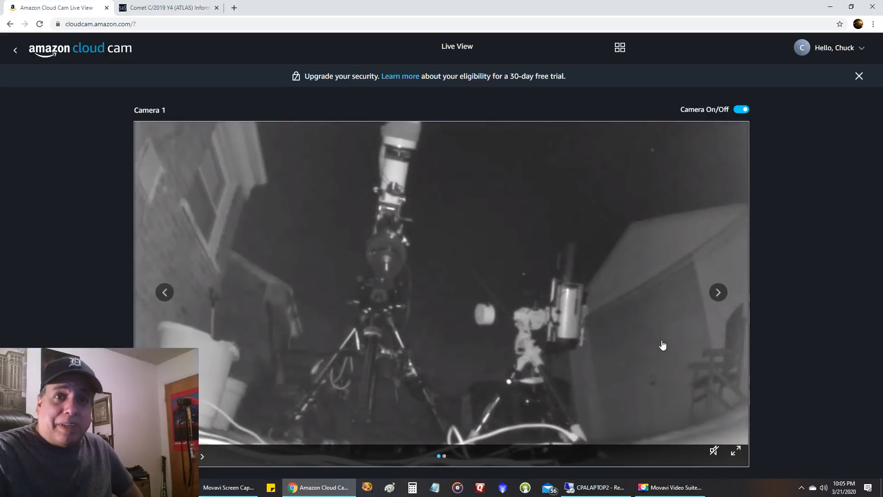
mouse_move(666, 355)
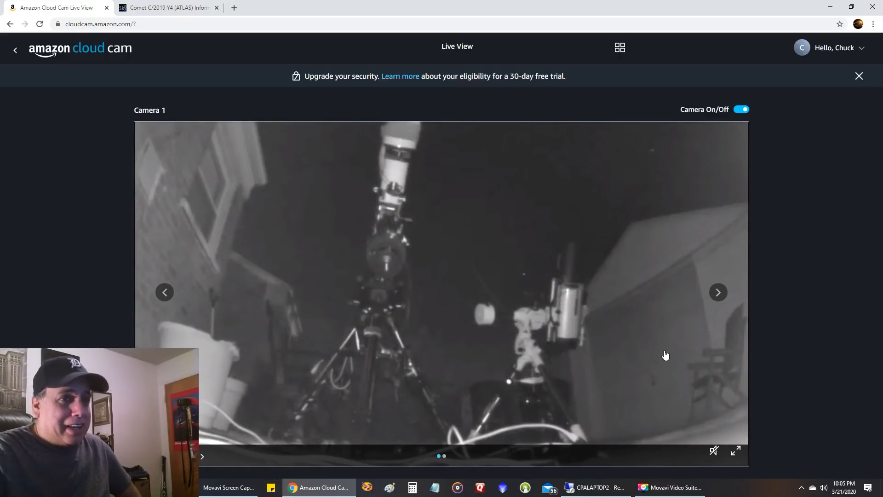
mouse_move(407, 341)
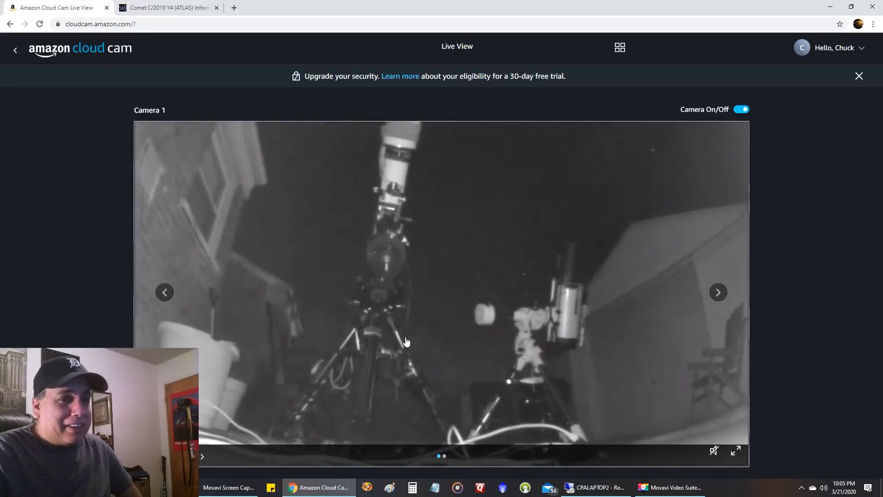
mouse_move(399, 327)
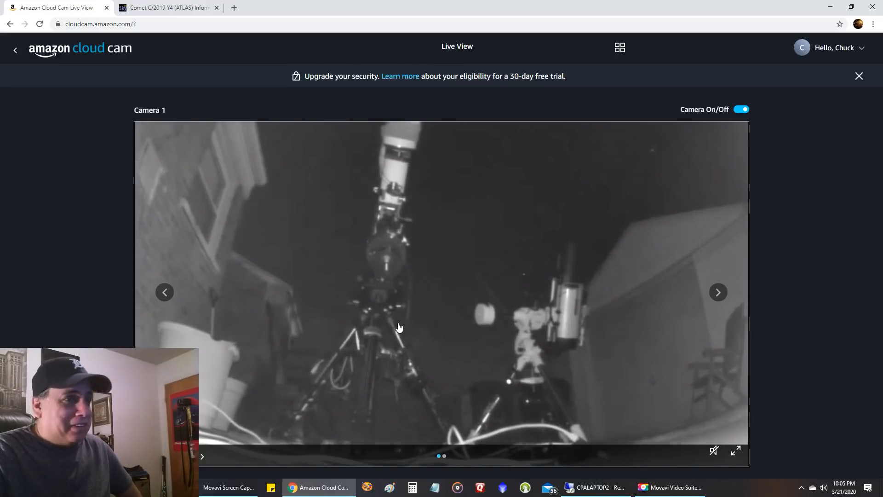
mouse_move(555, 351)
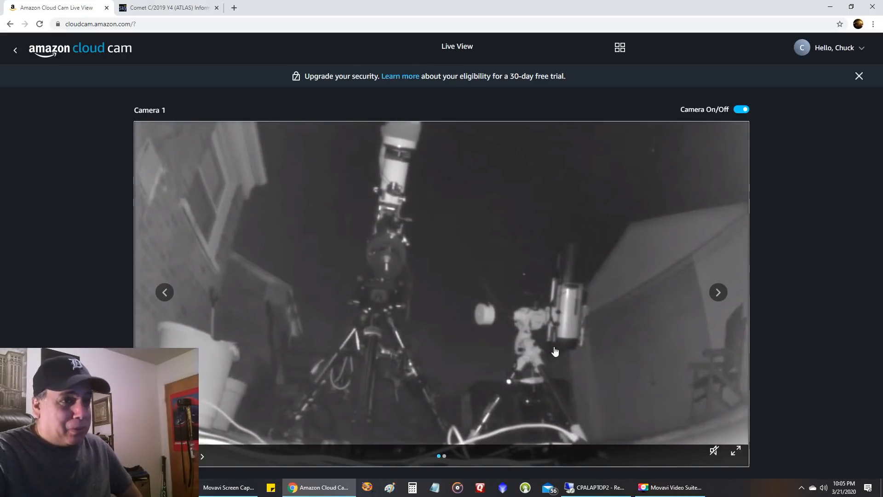
mouse_move(542, 306)
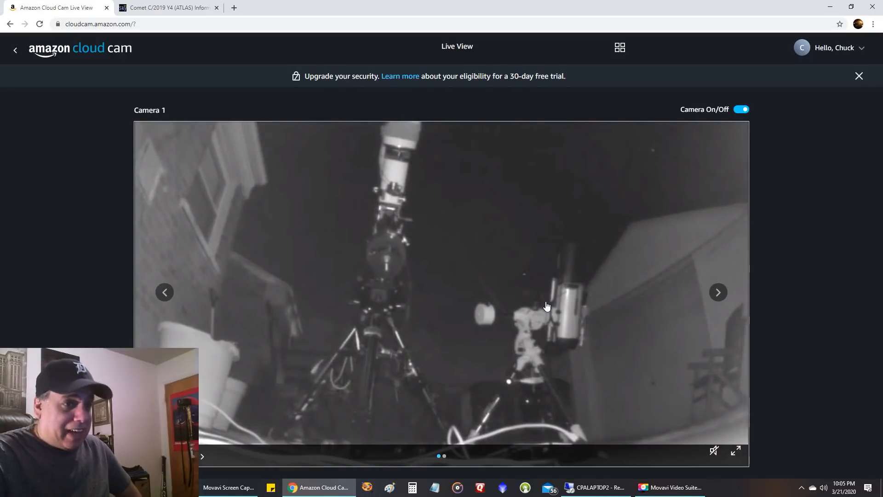
Bring up the Google results for 'comet atlas skylive' listing TheSkyLive C/2019 Y4 pages.
left_click(165, 7)
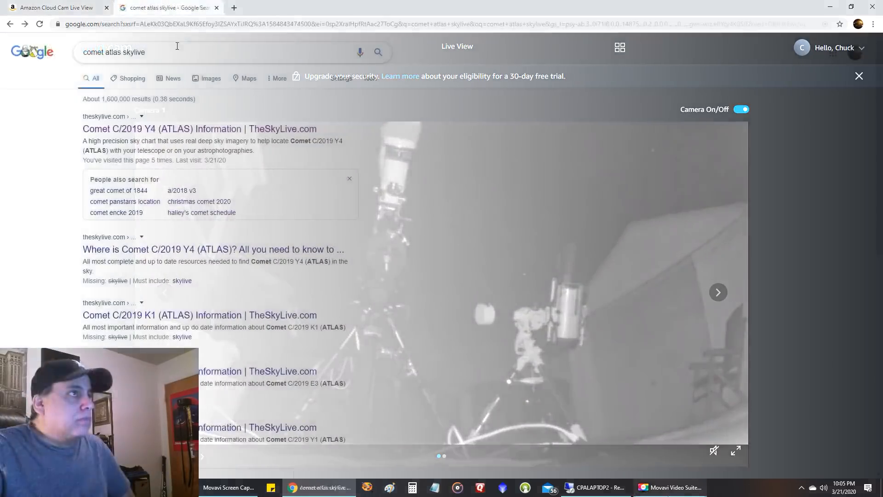
left_click(859, 76)
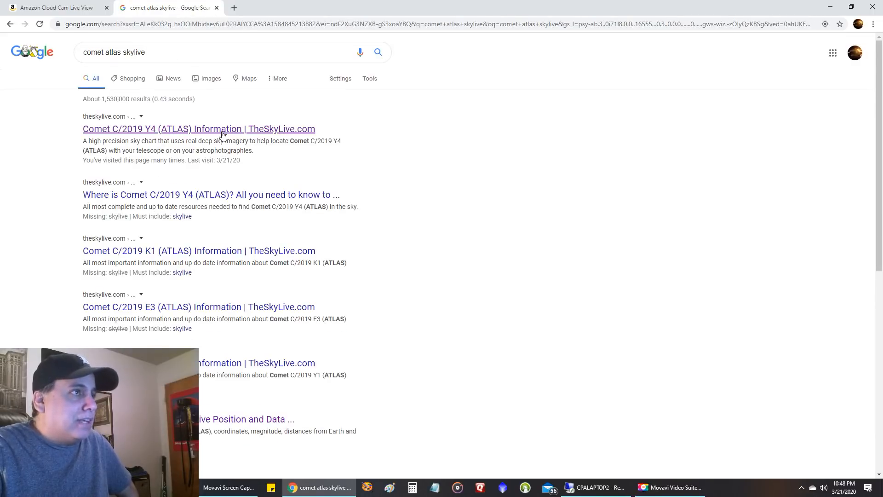
Read the C/2019 Y4 (ATLAS) position in Ursa Major on TheSkyLive, then return to imaging.
left_click(199, 129)
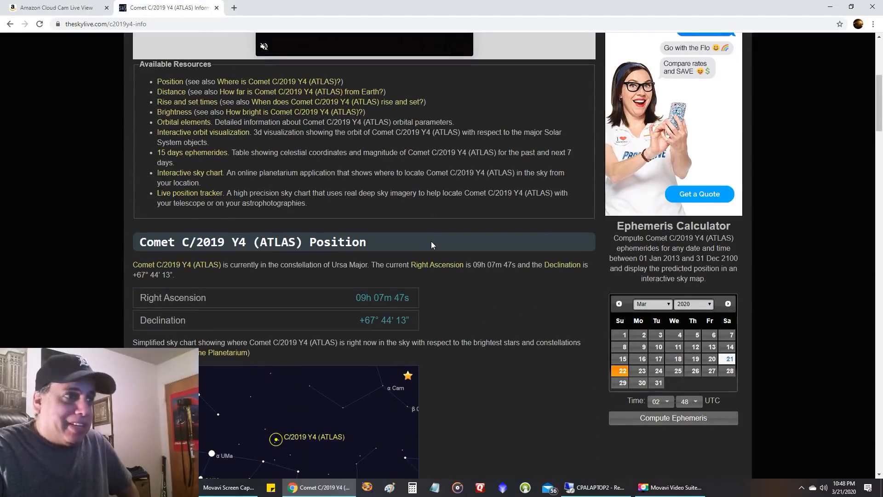
mouse_move(364, 294)
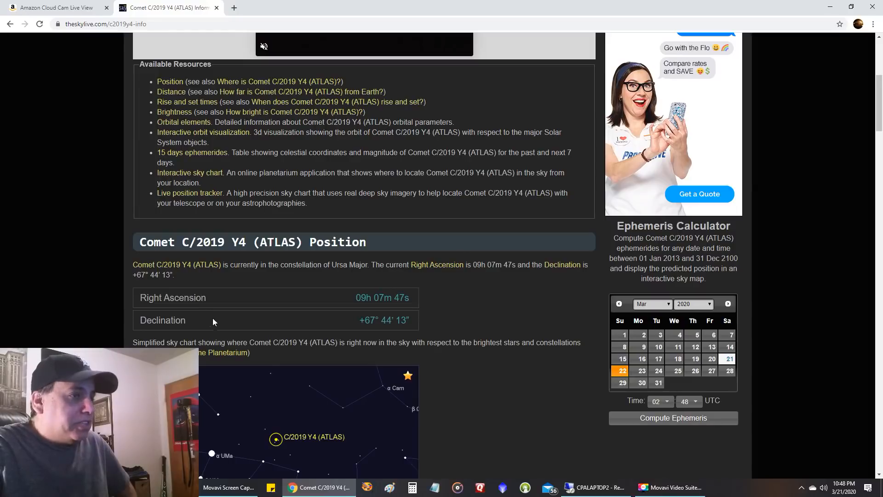
left_click(592, 487)
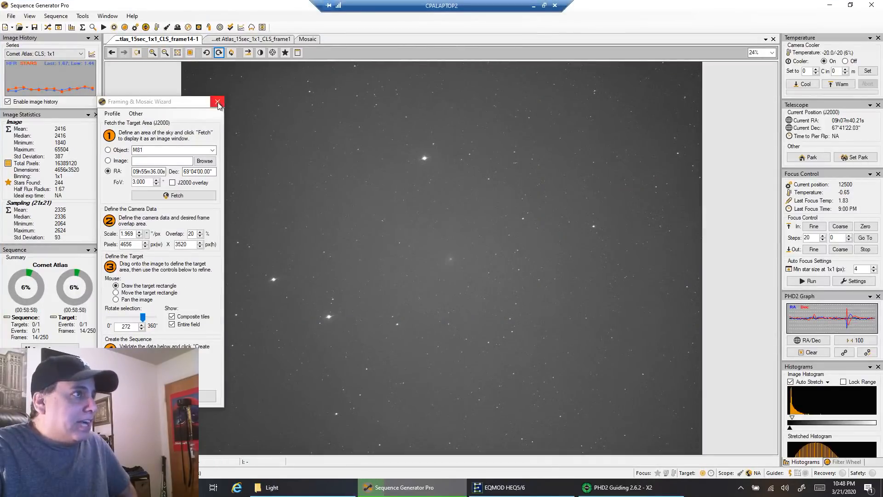
Start a fresh framing session, trying target lookup by coordinates and then by name.
left_click(218, 102)
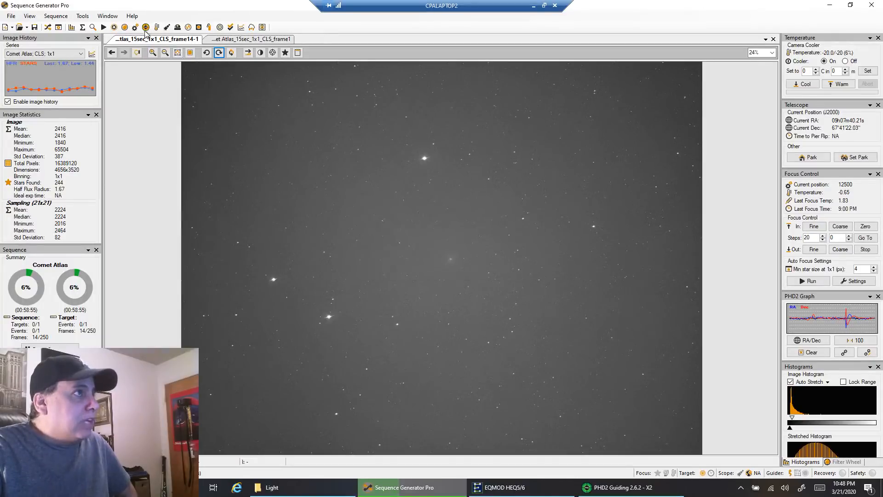
left_click(83, 15)
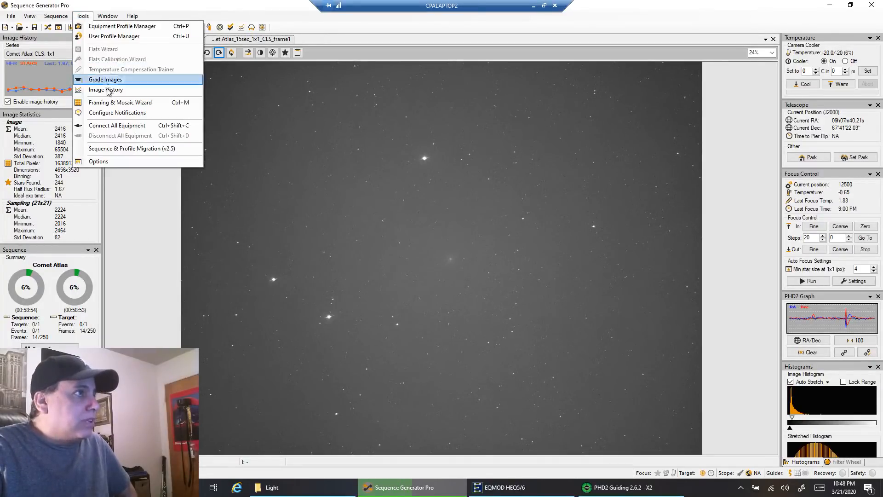
left_click(120, 102)
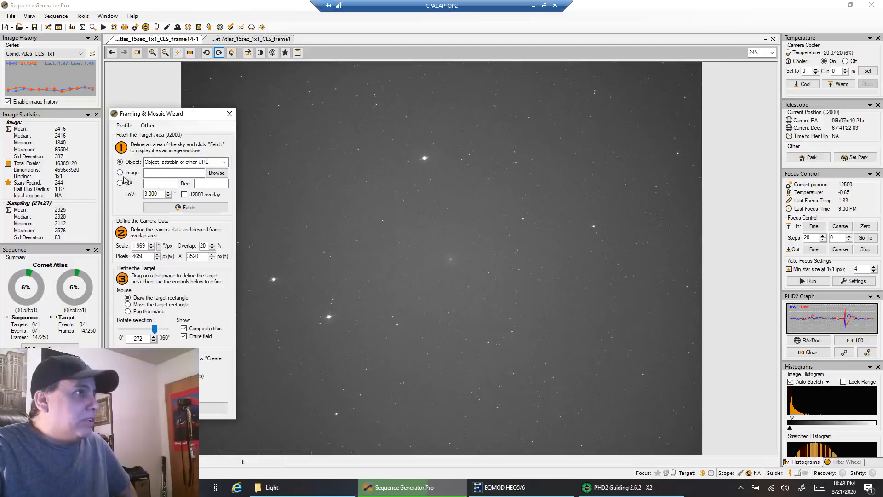
left_click(120, 183)
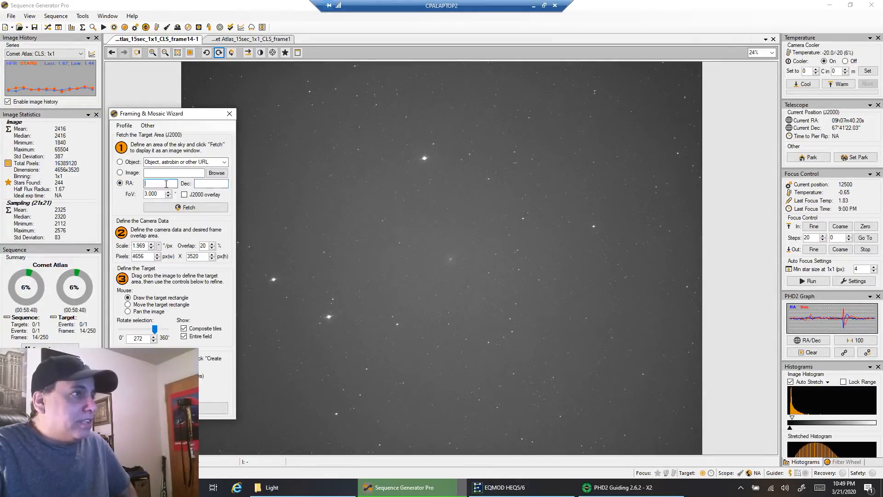
left_click(211, 183)
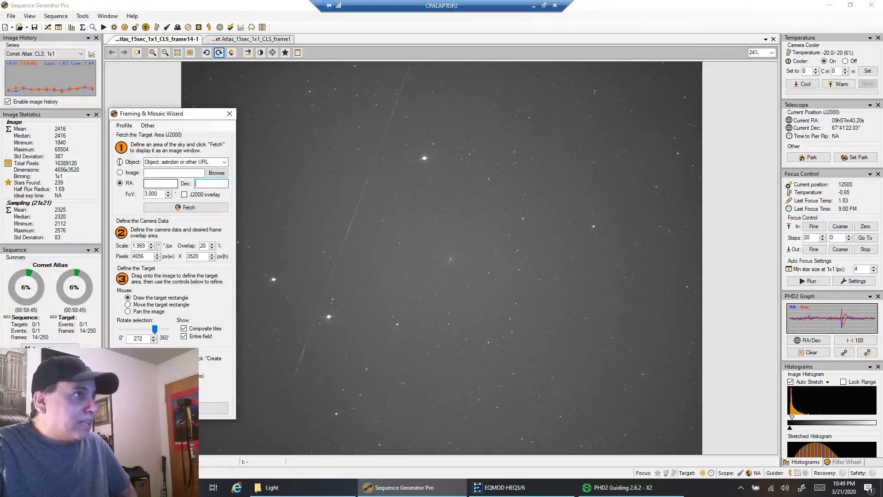
left_click(120, 162)
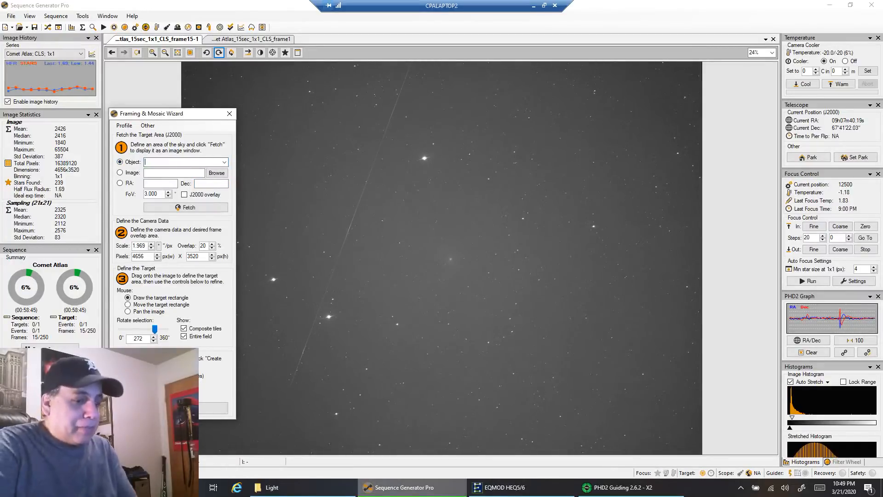
left_click(188, 207)
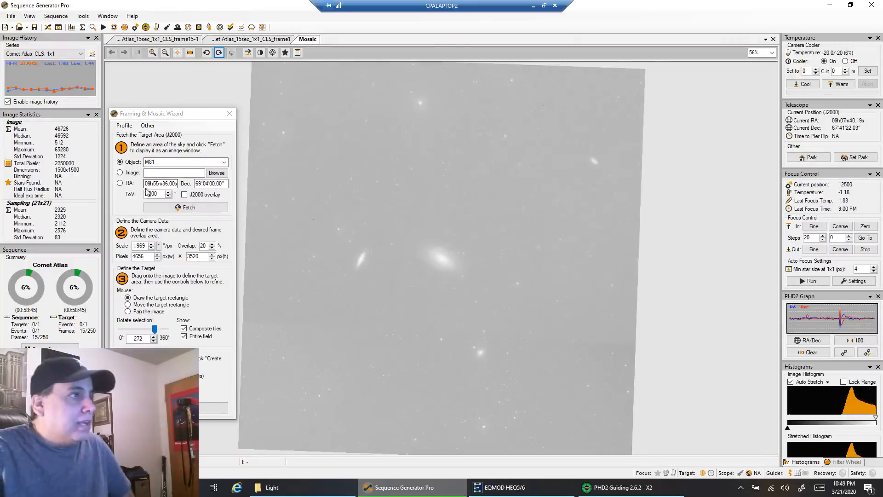
left_click(120, 183)
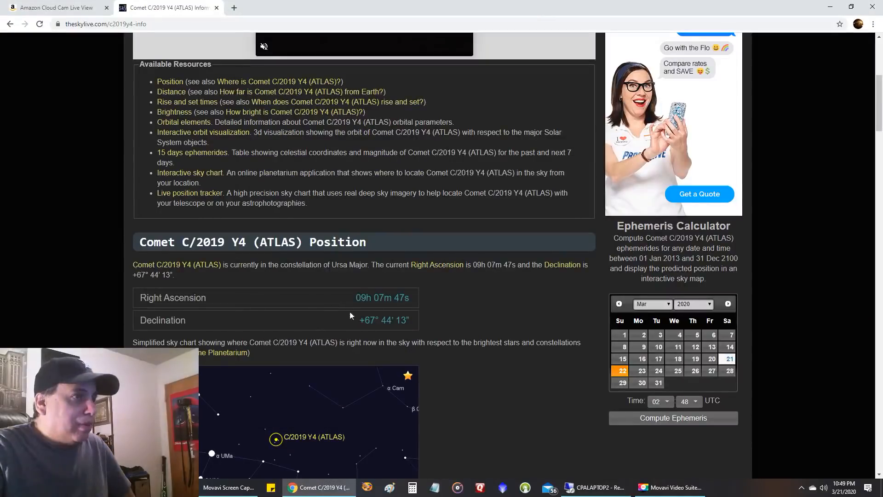
Restore the remote observatory session to full screen and close the framing wizard.
left_click(593, 488)
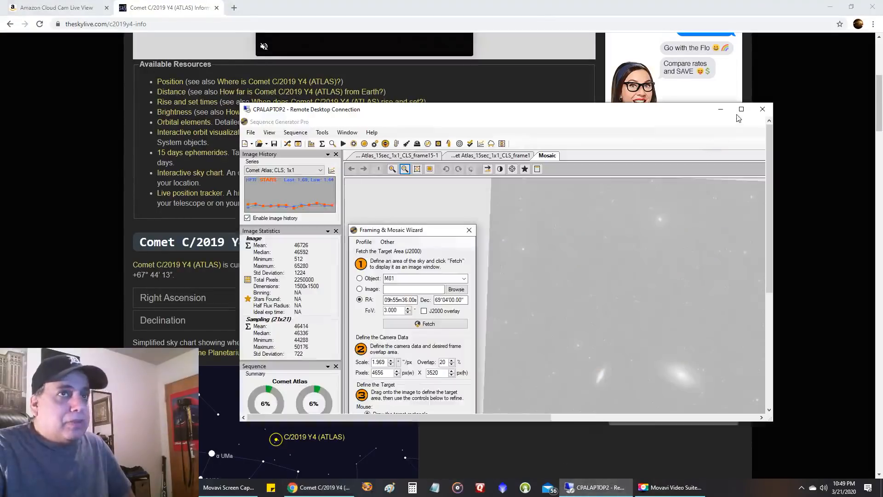
left_click(741, 109)
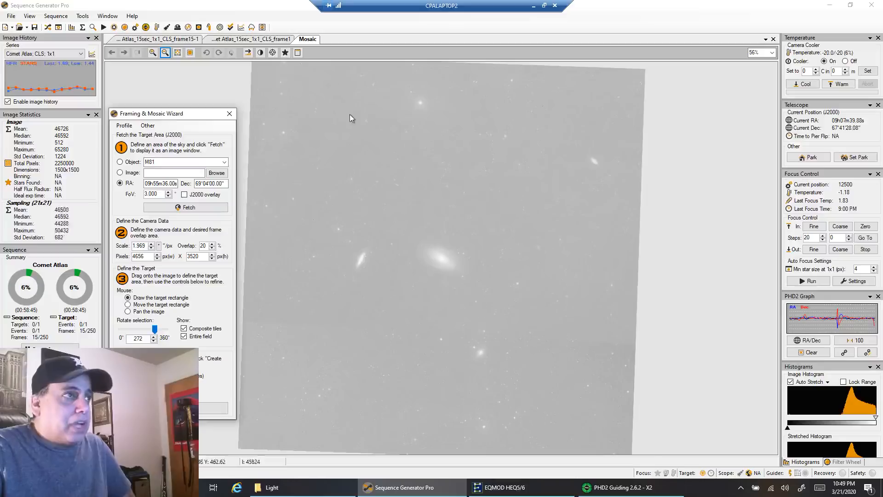
left_click(229, 113)
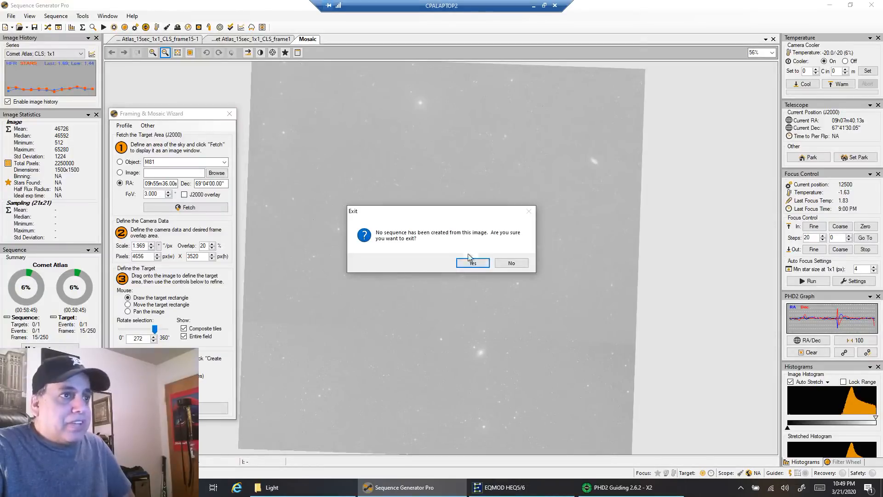
Confirm exiting the framing wizard without creating a sequence.
left_click(472, 263)
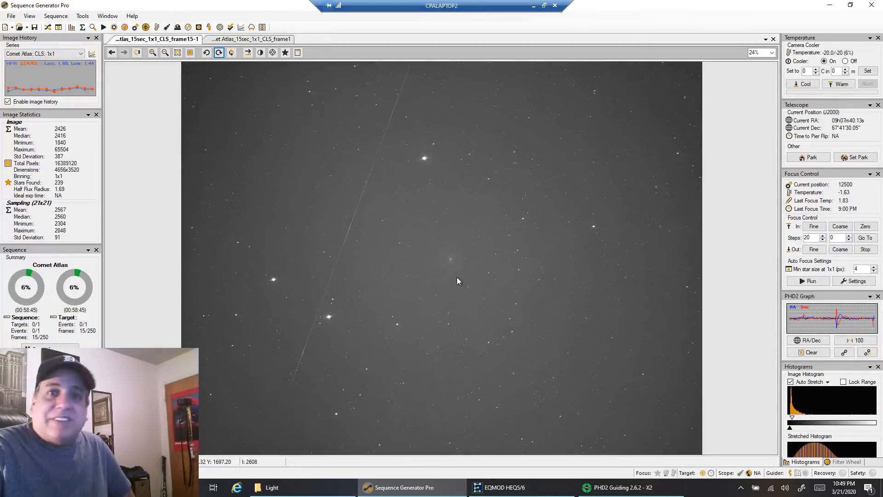
mouse_move(404, 138)
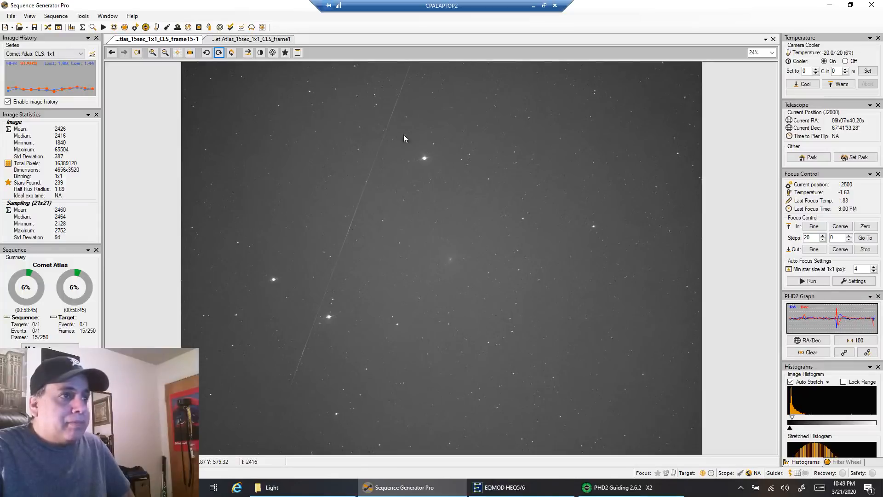
mouse_move(451, 266)
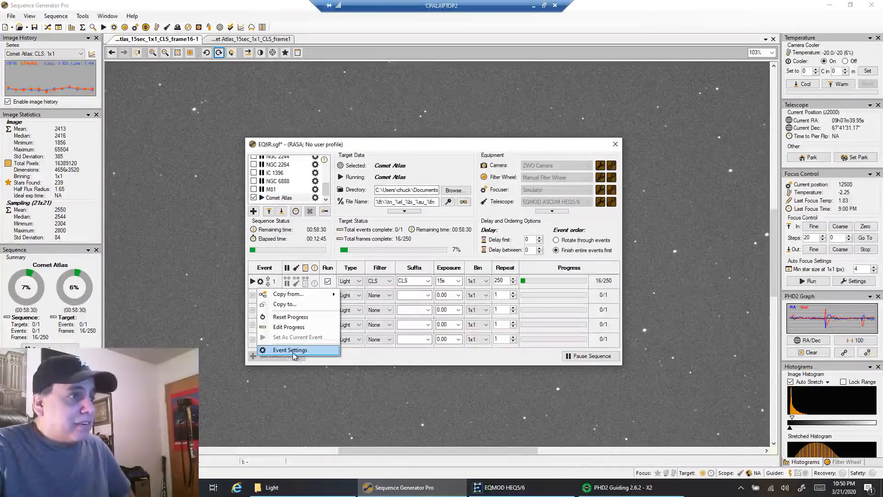
left_click(291, 350)
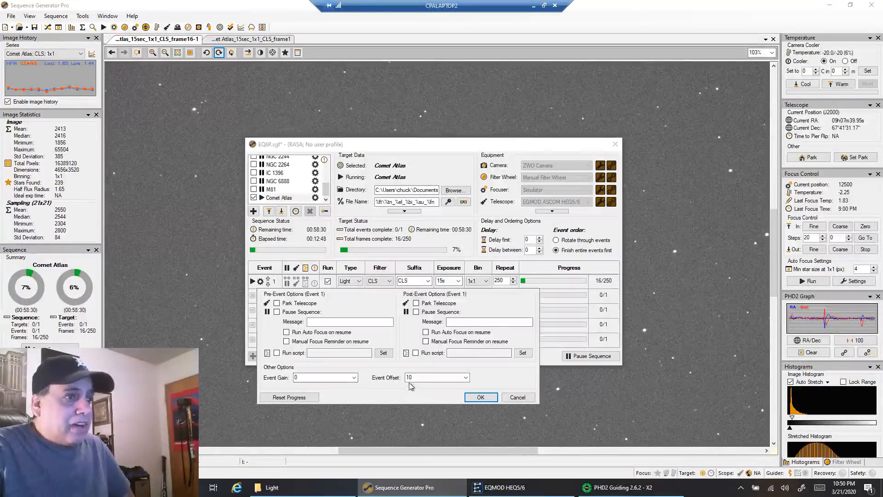
left_click(480, 397)
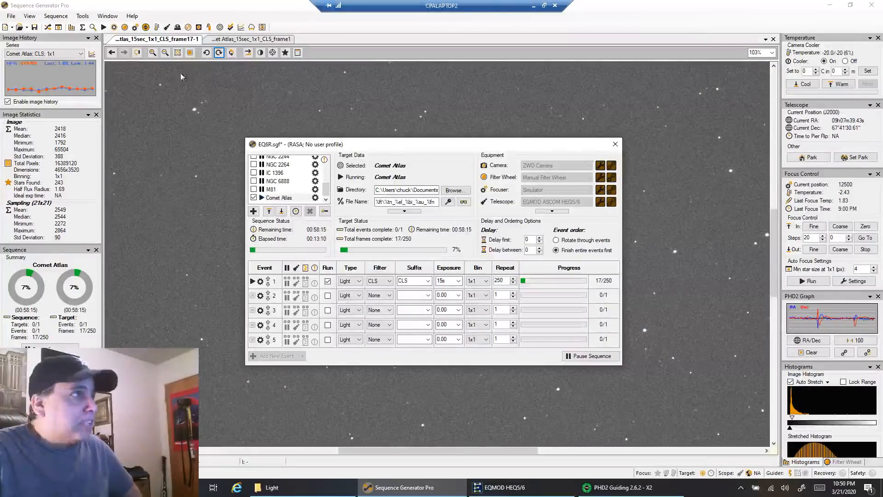
Bring the comet image to the front and display the frame1 tab.
left_click(615, 144)
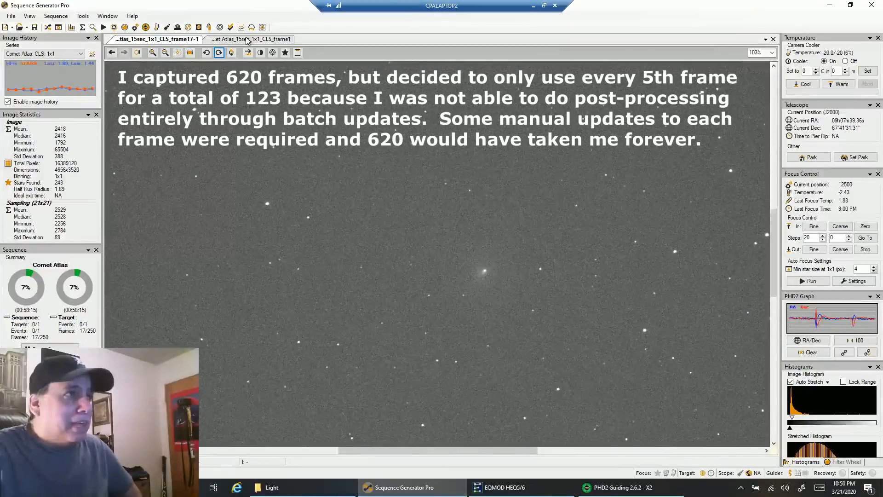
left_click(191, 52)
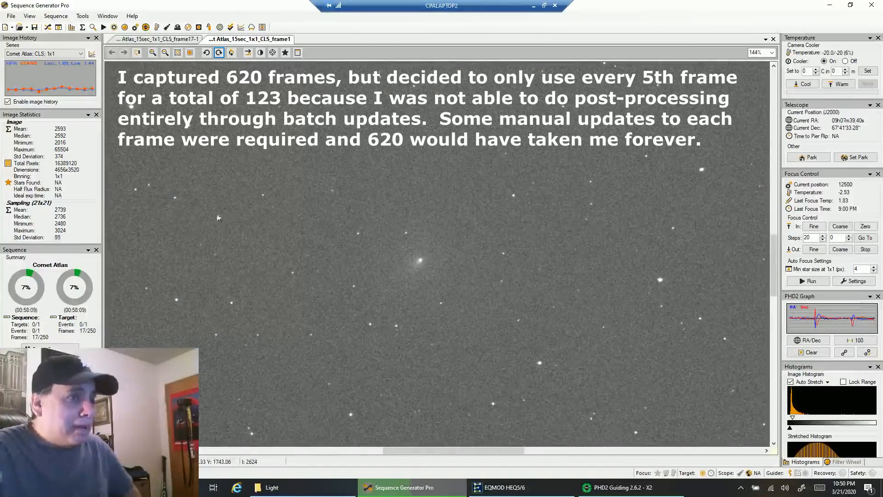
mouse_move(406, 236)
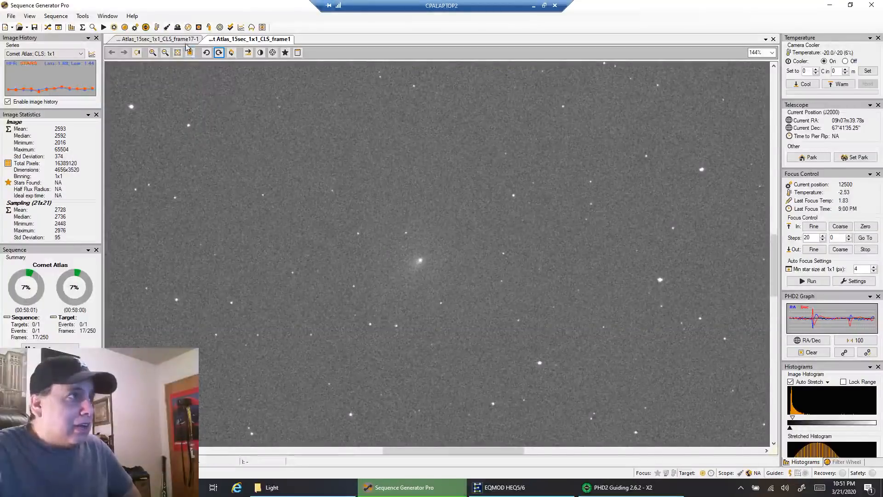
Alternate between the frame18 and frame1 tabs, ending on frame18.
left_click(166, 52)
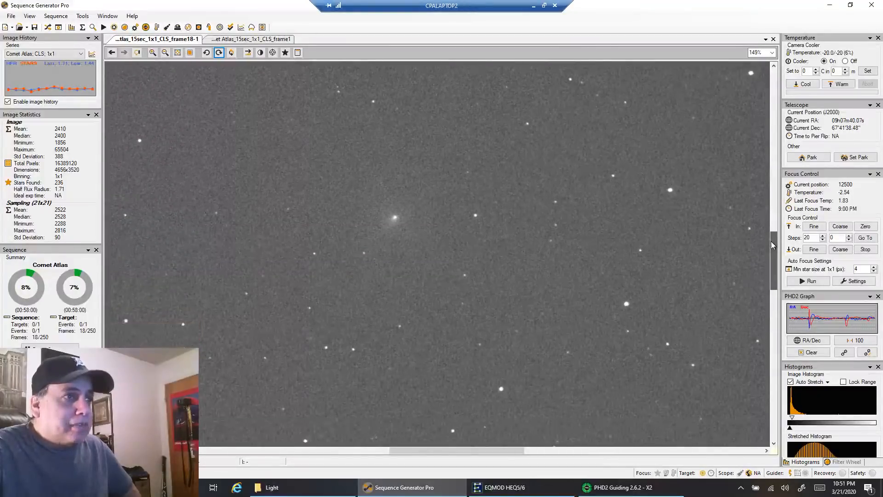
left_click(250, 38)
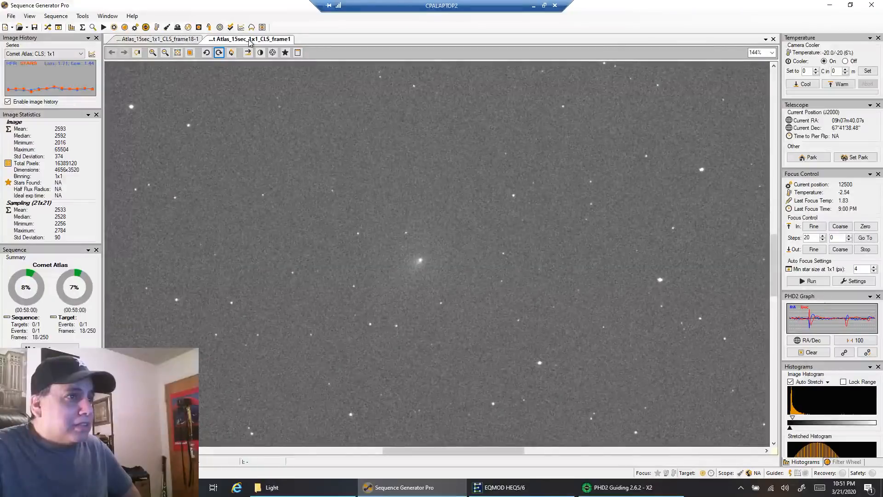
mouse_move(433, 293)
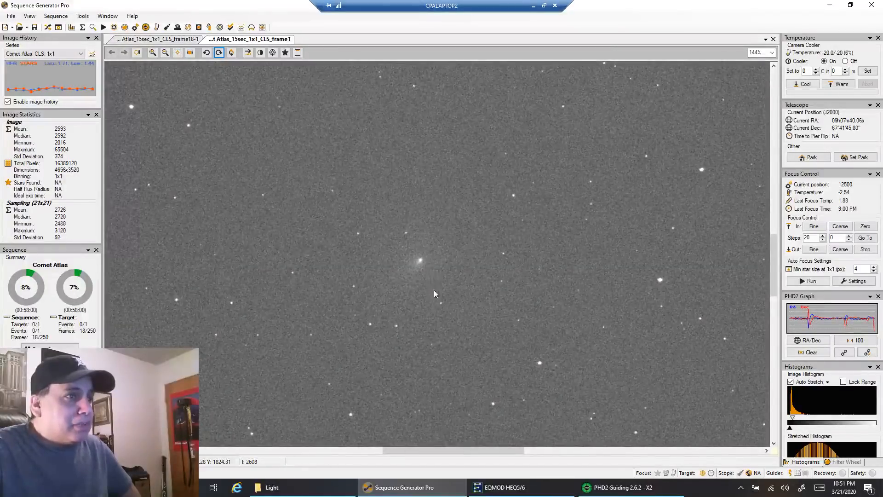
left_click(158, 39)
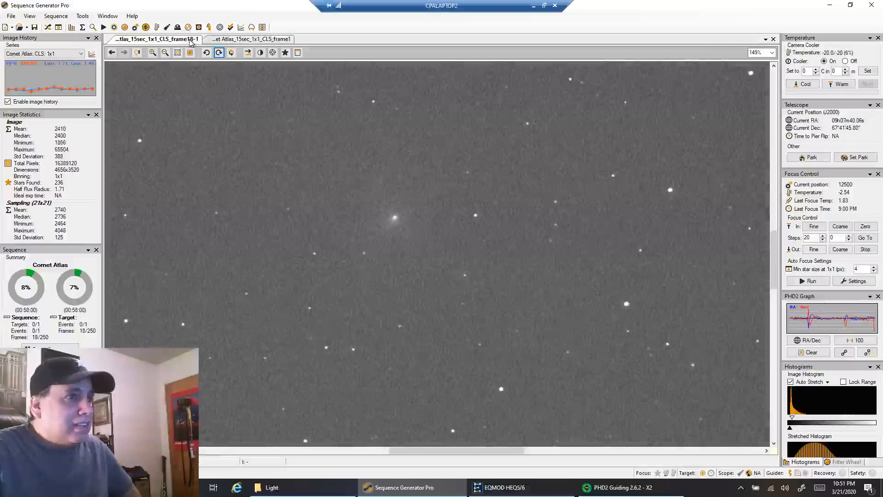
mouse_move(376, 267)
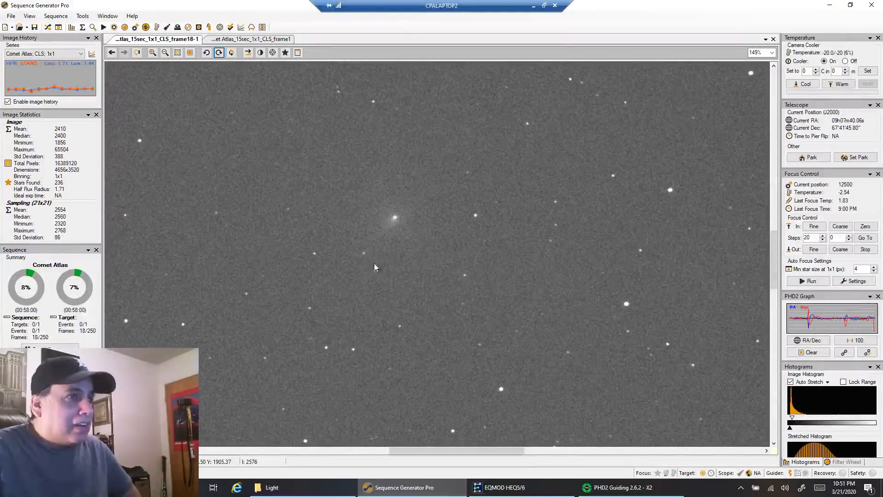
mouse_move(380, 284)
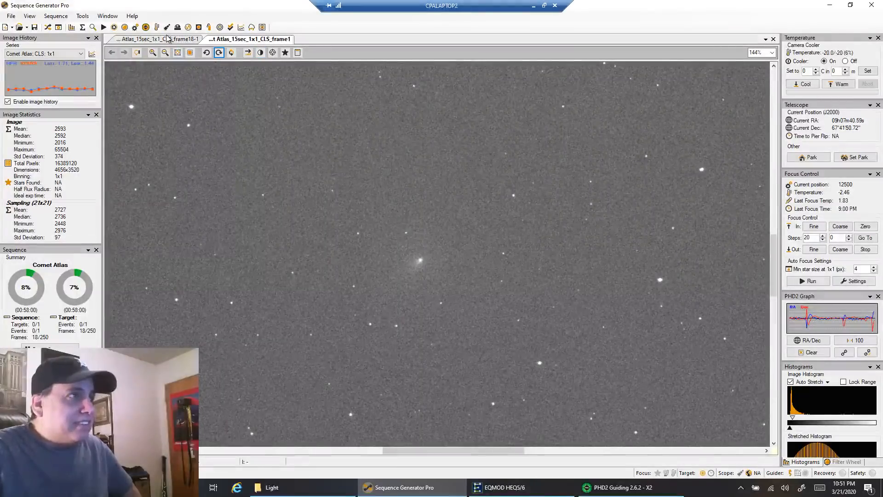
left_click(157, 39)
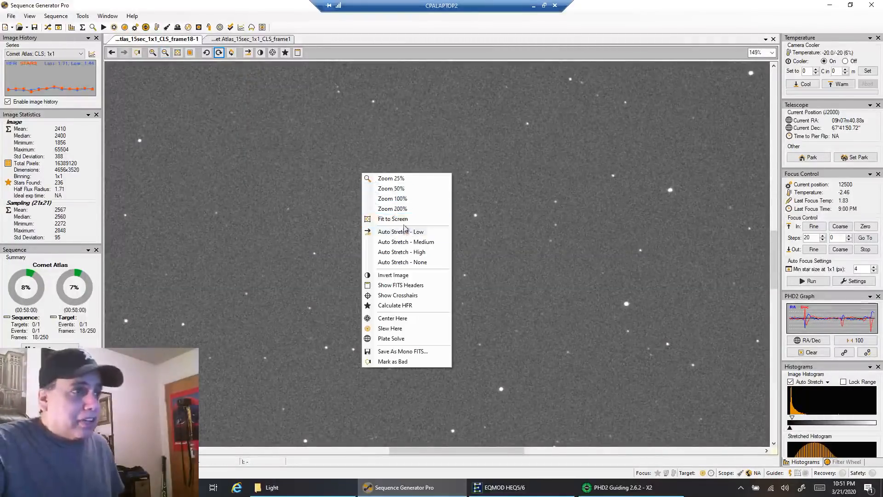
Apply Fit to Screen to the latest comet frame, frame 18.
left_click(392, 219)
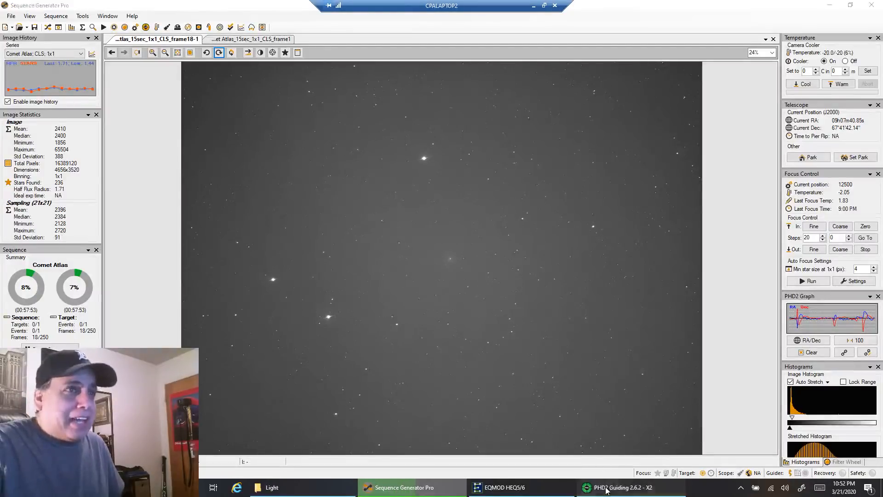
Switch to PHD2 Guiding and clear its History graph, resetting the RMS stats.
left_click(620, 487)
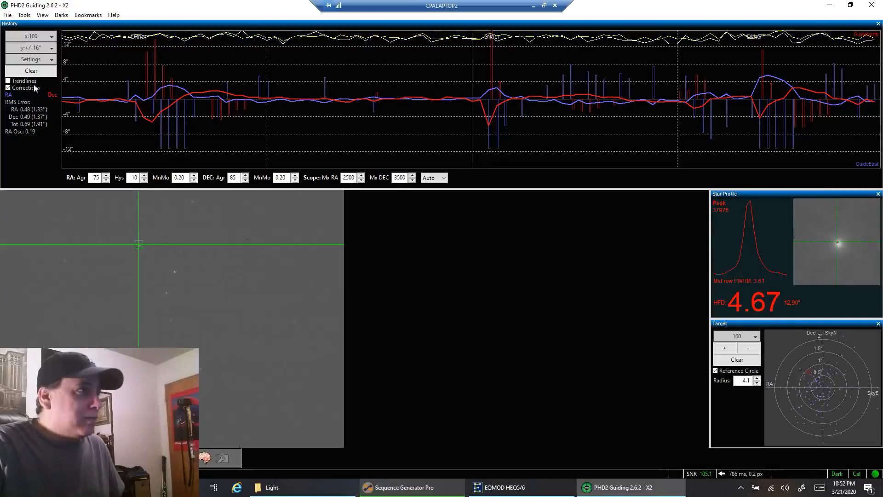
left_click(31, 71)
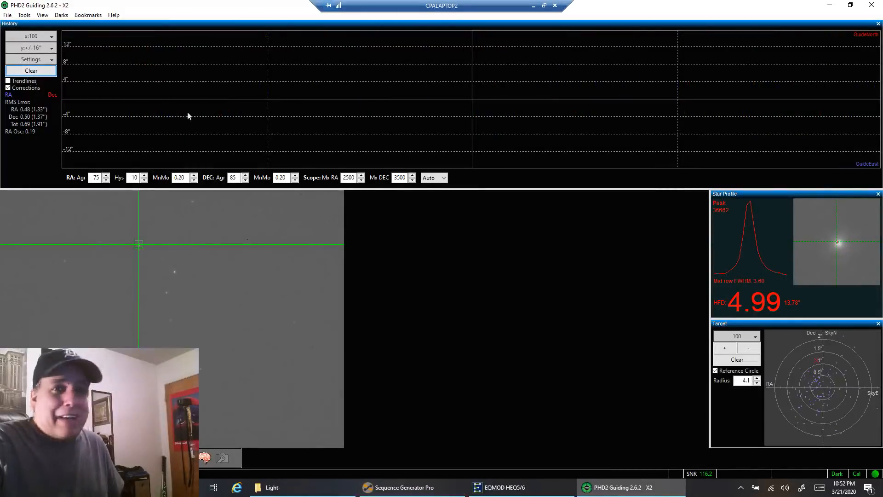
left_click(30, 71)
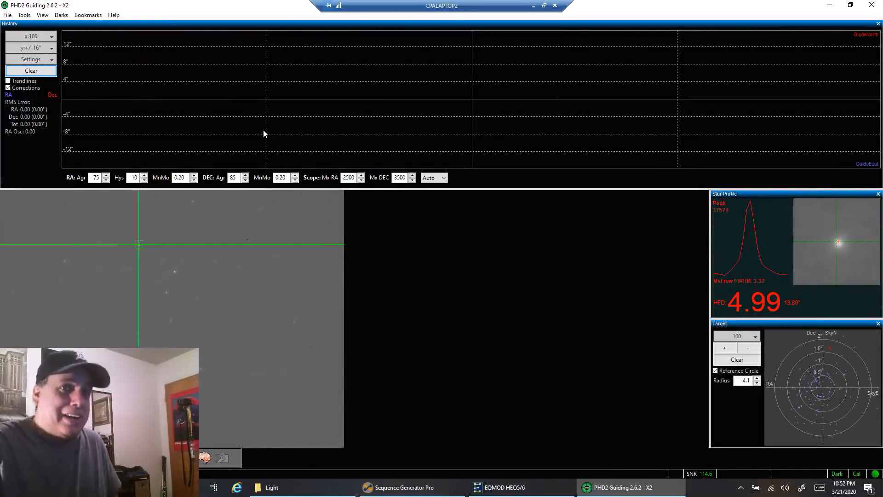